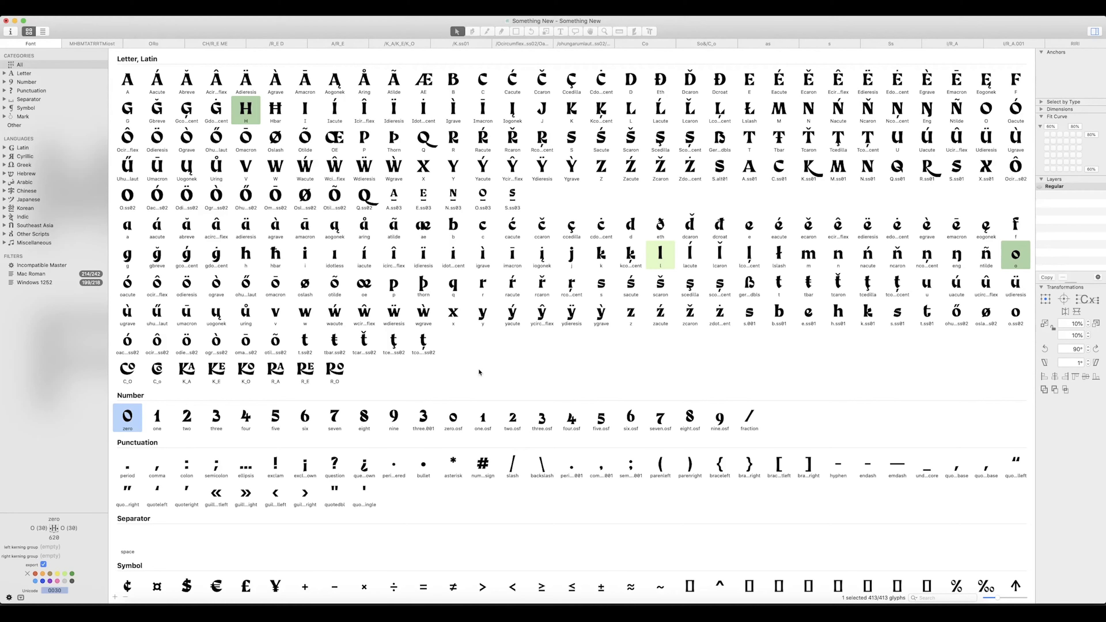
{"action": "mouse_move", "coordinate": [315, 389]}
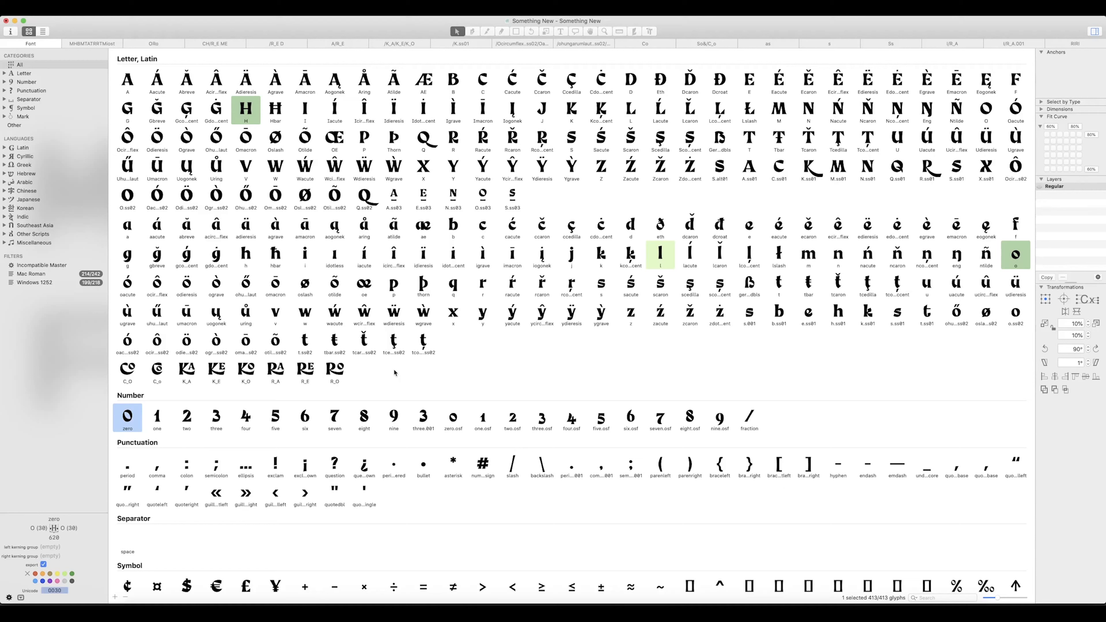
{"action": "mouse_move", "coordinate": [408, 366]}
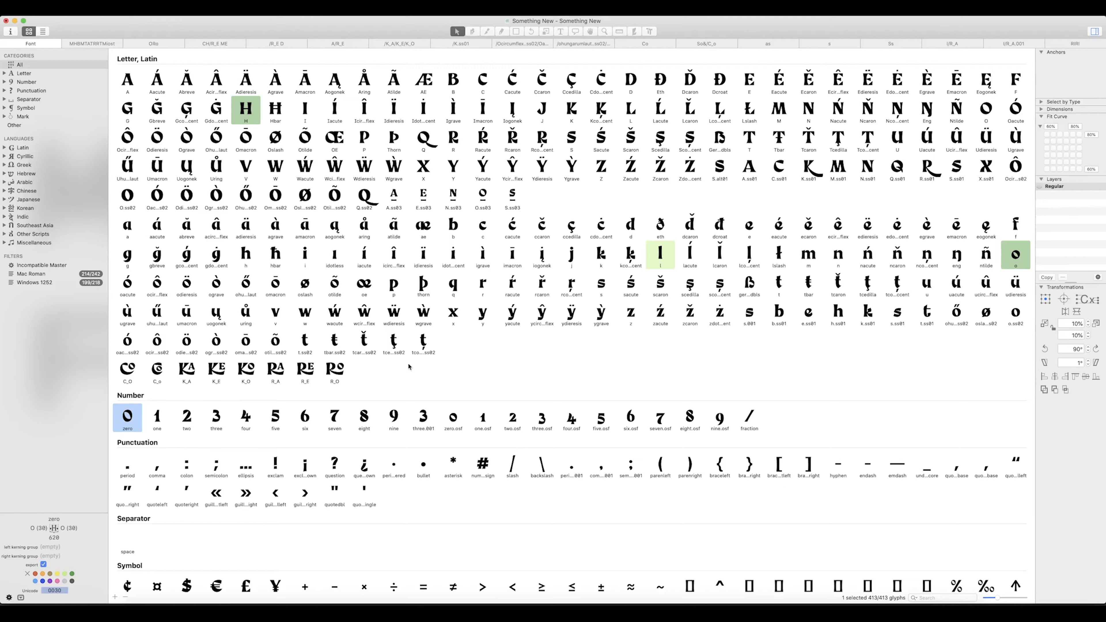
{"action": "mouse_move", "coordinate": [429, 146]}
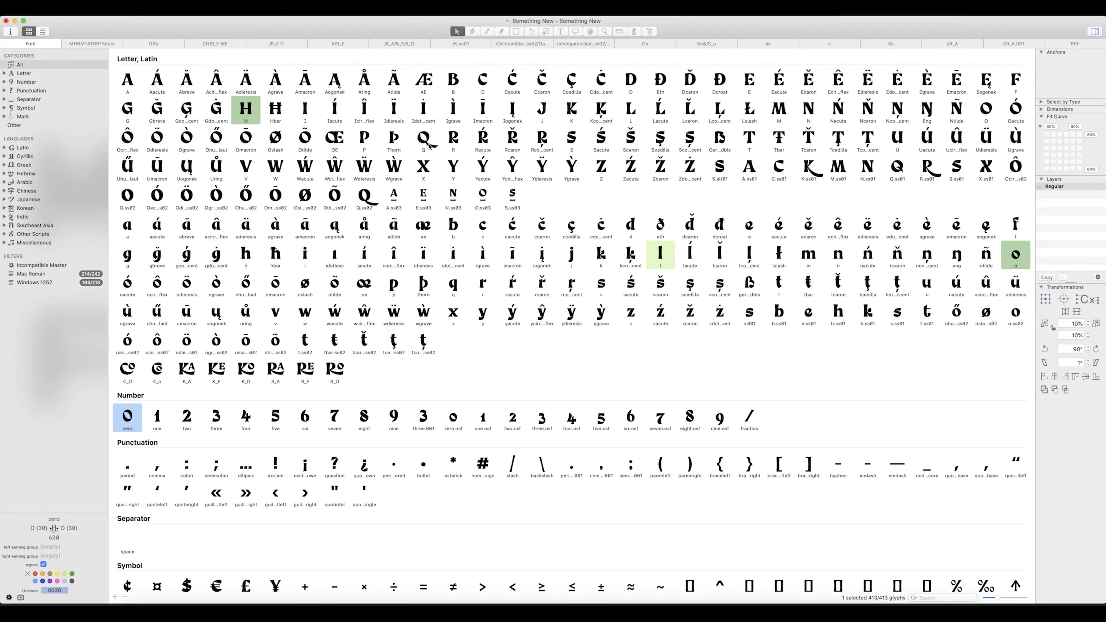
{"action": "mouse_move", "coordinate": [227, 377]}
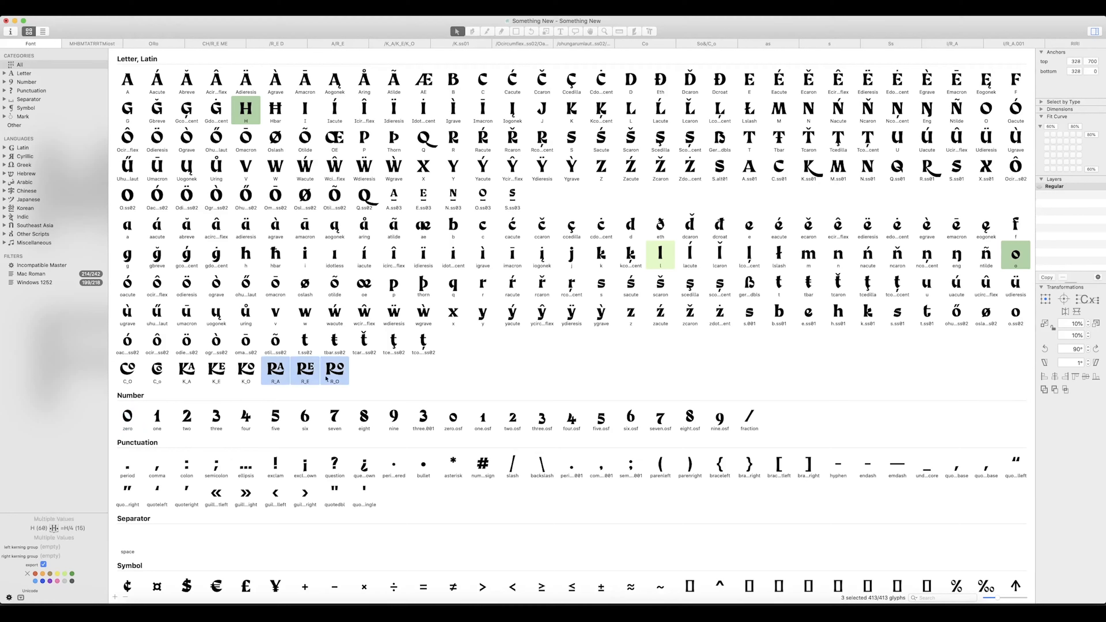
{"action": "mouse_move", "coordinate": [388, 375]}
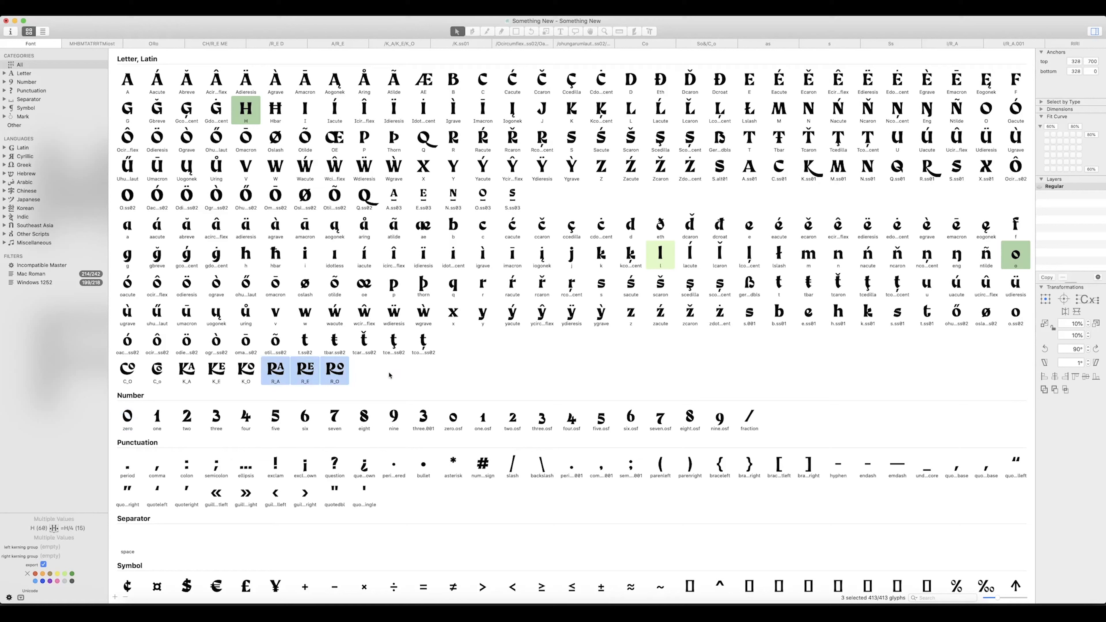
{"action": "mouse_move", "coordinate": [437, 157]}
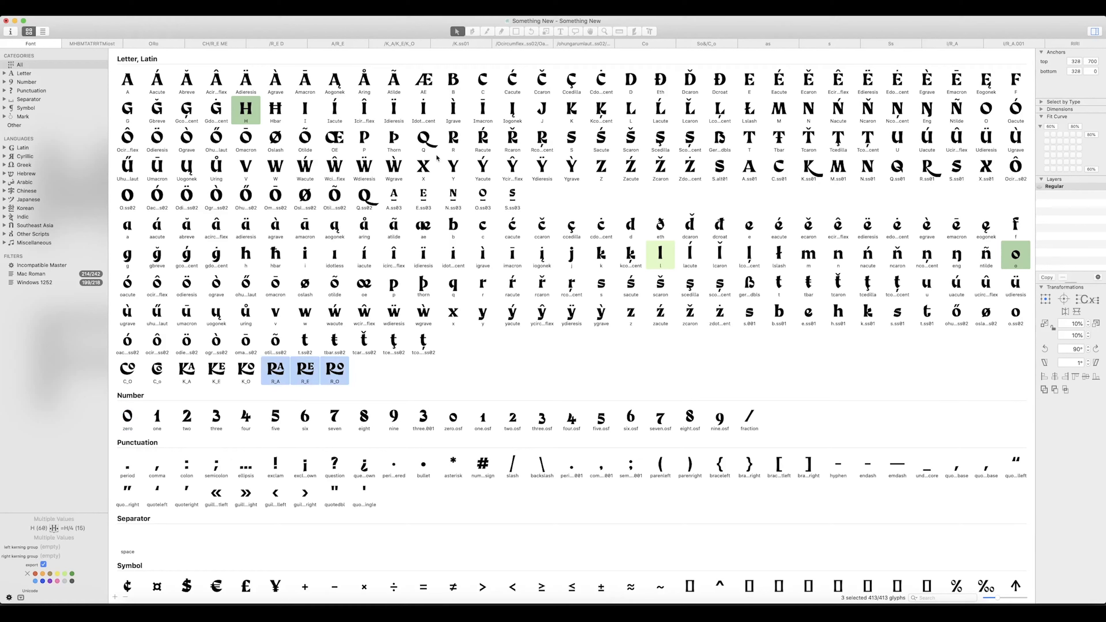
Step: Select the Q glyph in the font view and duplicate it as Q.001
{"action": "left_click", "coordinate": [424, 138]}
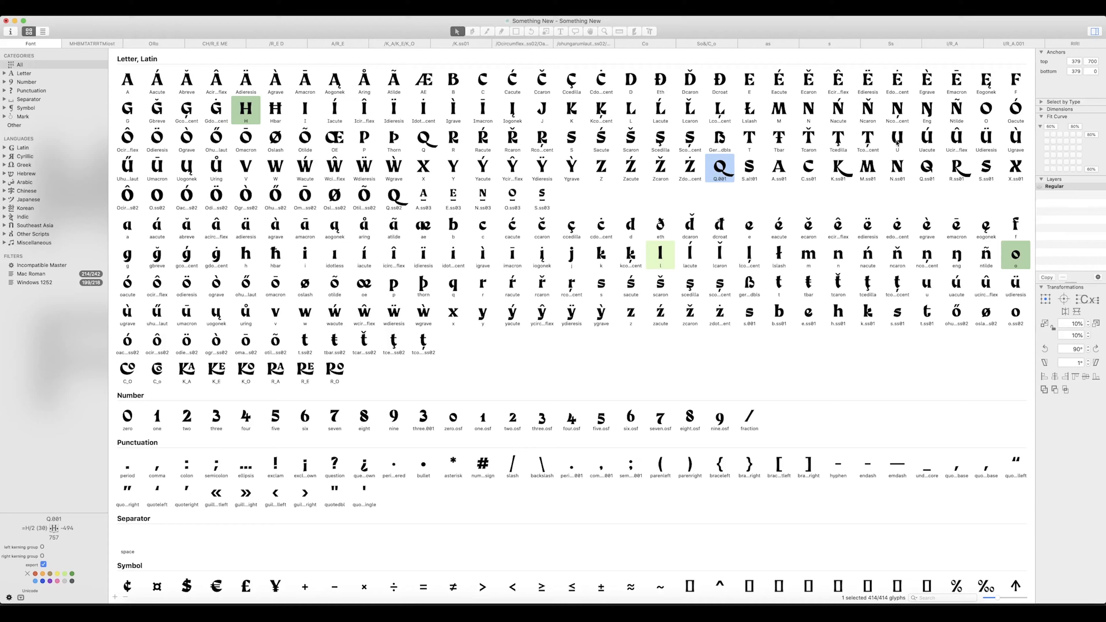
Step: Bring up the new Q.001 glyph in an edit view beside U
{"action": "left_click", "coordinate": [897, 139]}
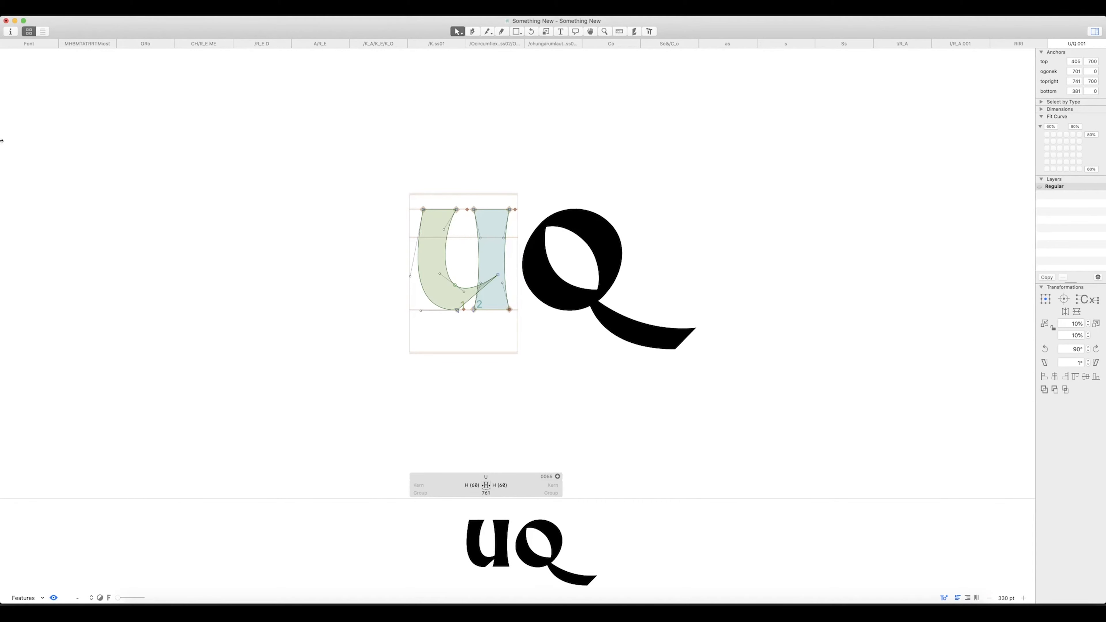
{"action": "mouse_move", "coordinate": [663, 262]}
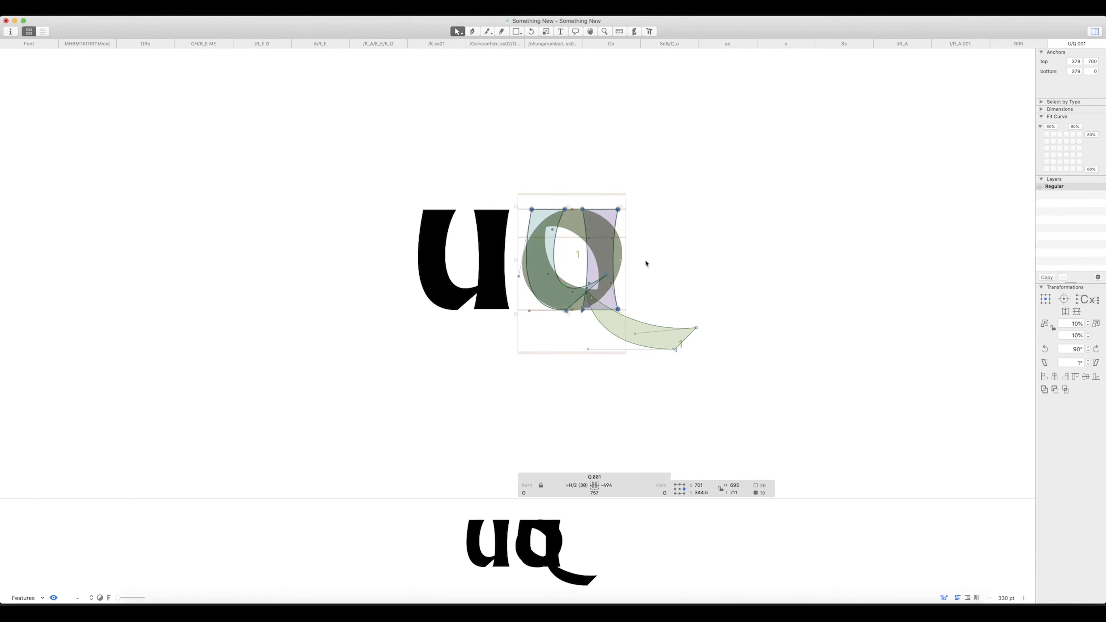
Step: Place a small raised u over the Q bowl and flatten the Q tail beneath it
{"action": "left_click", "coordinate": [605, 485]}
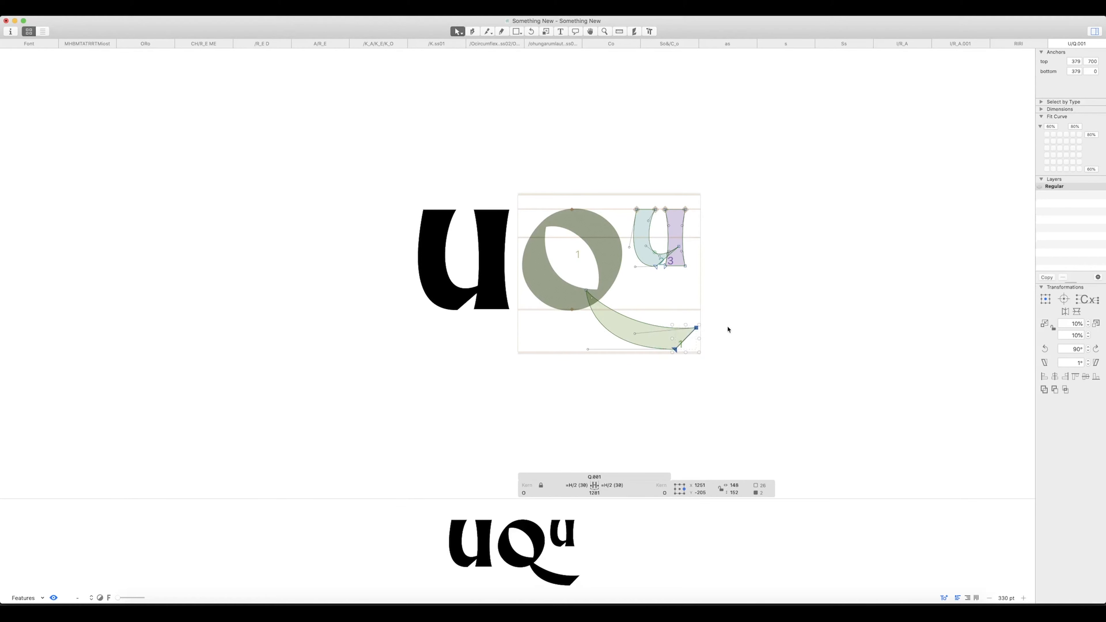
{"action": "mouse_move", "coordinate": [590, 258]}
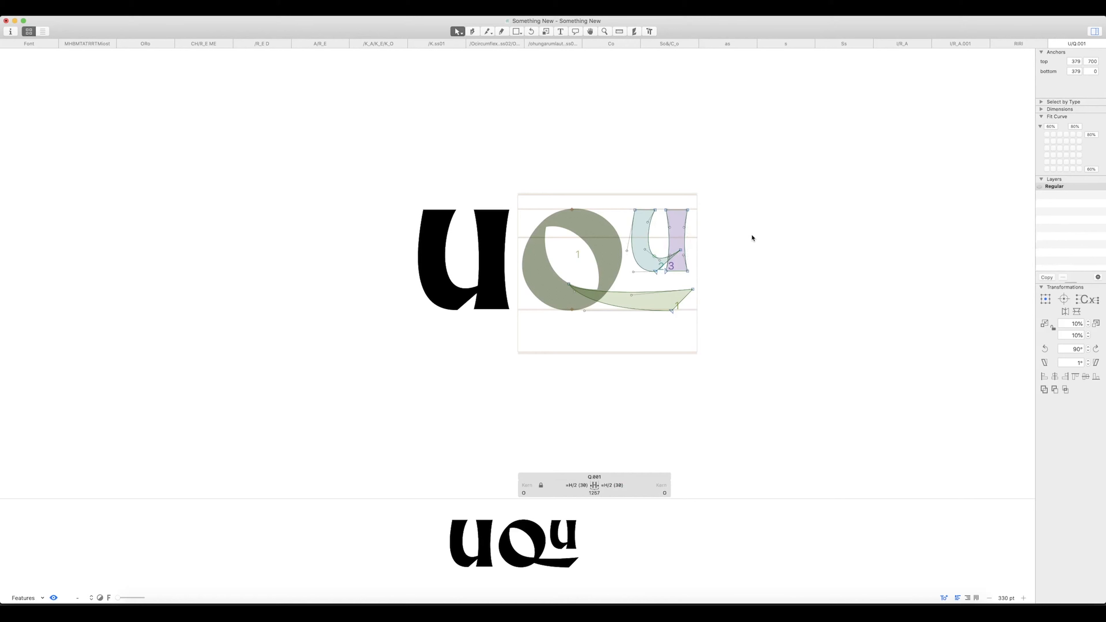
{"action": "mouse_move", "coordinate": [600, 488]}
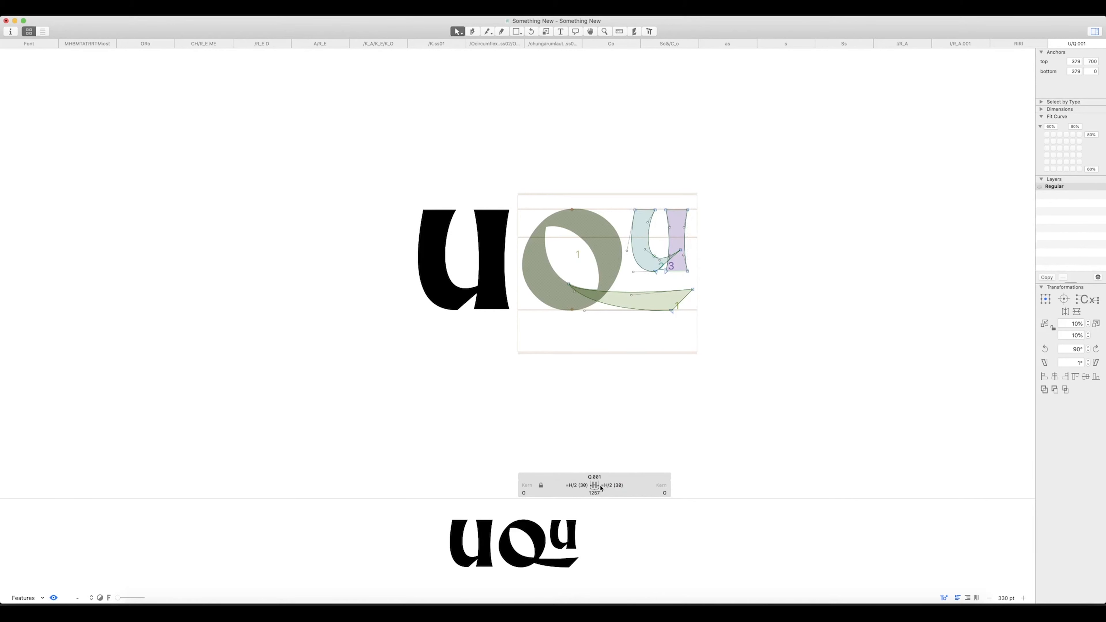
{"action": "left_click", "coordinate": [613, 484]}
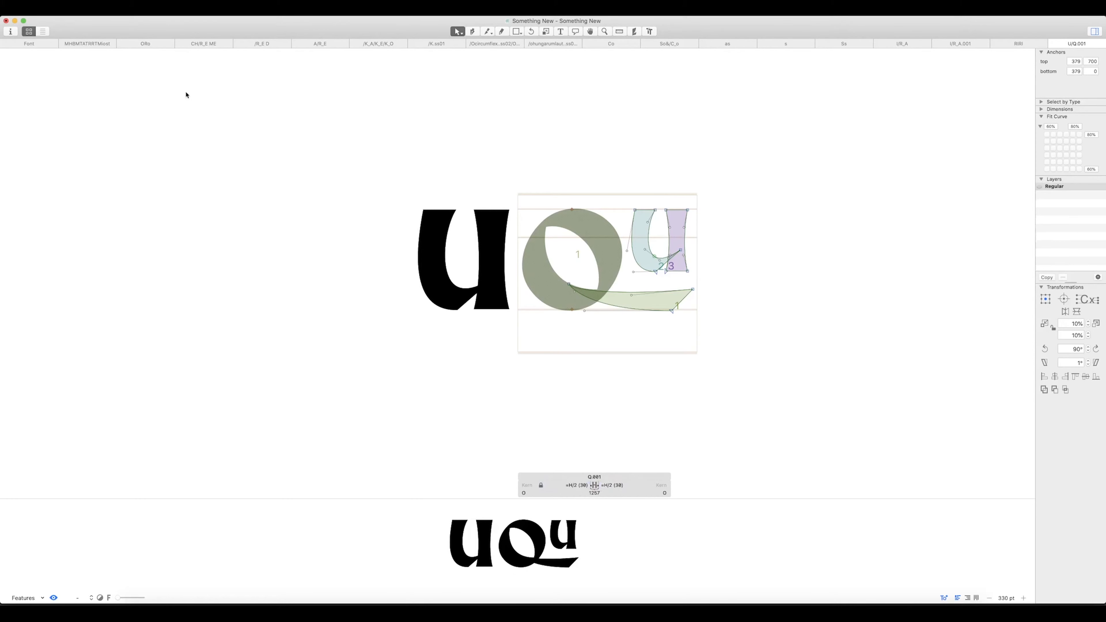
Step: Back in the font overview, rename Q.001 to Q_U.liga so it joins the ligatures
{"action": "left_click", "coordinate": [29, 31]}
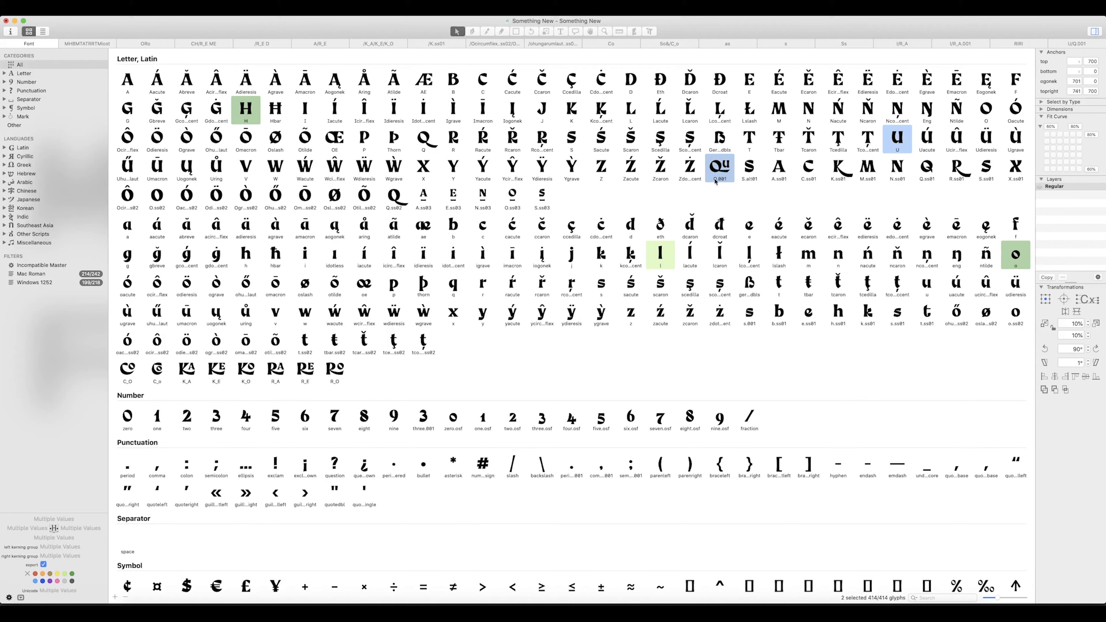
{"action": "left_click", "coordinate": [719, 167]}
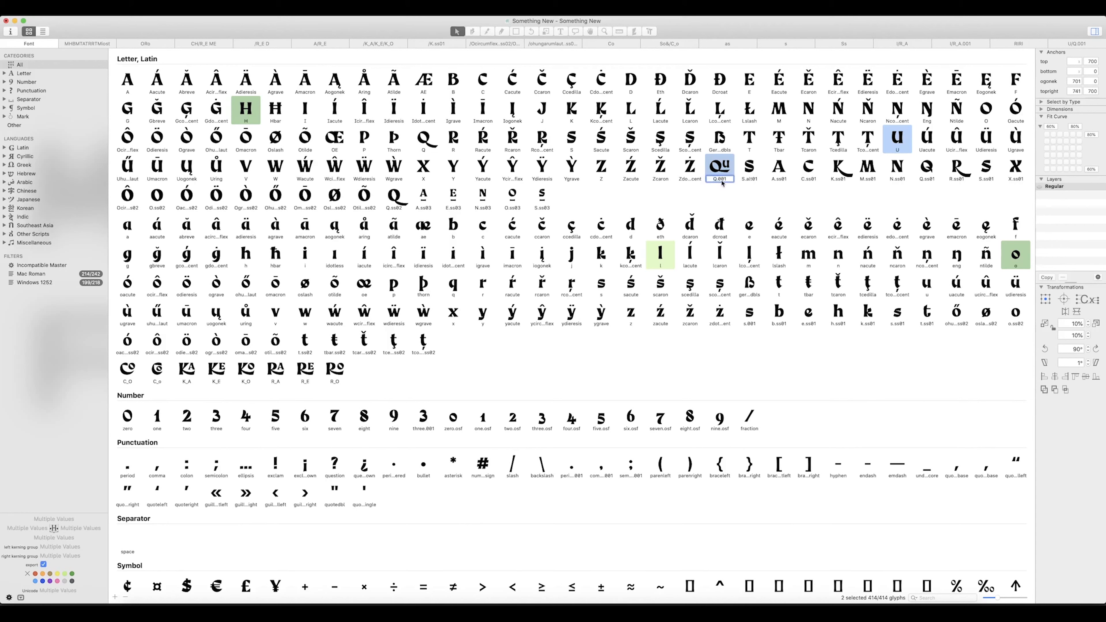
{"action": "mouse_move", "coordinate": [727, 182]}
{"action": "type", "text": "Q.lig"}
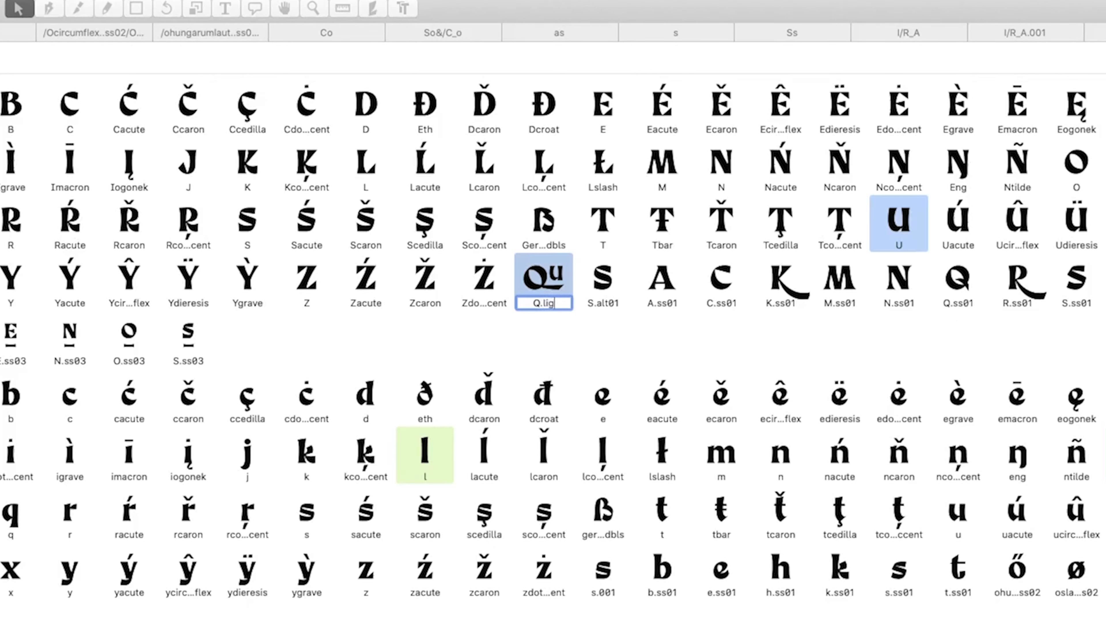
{"action": "left_click", "coordinate": [603, 282]}
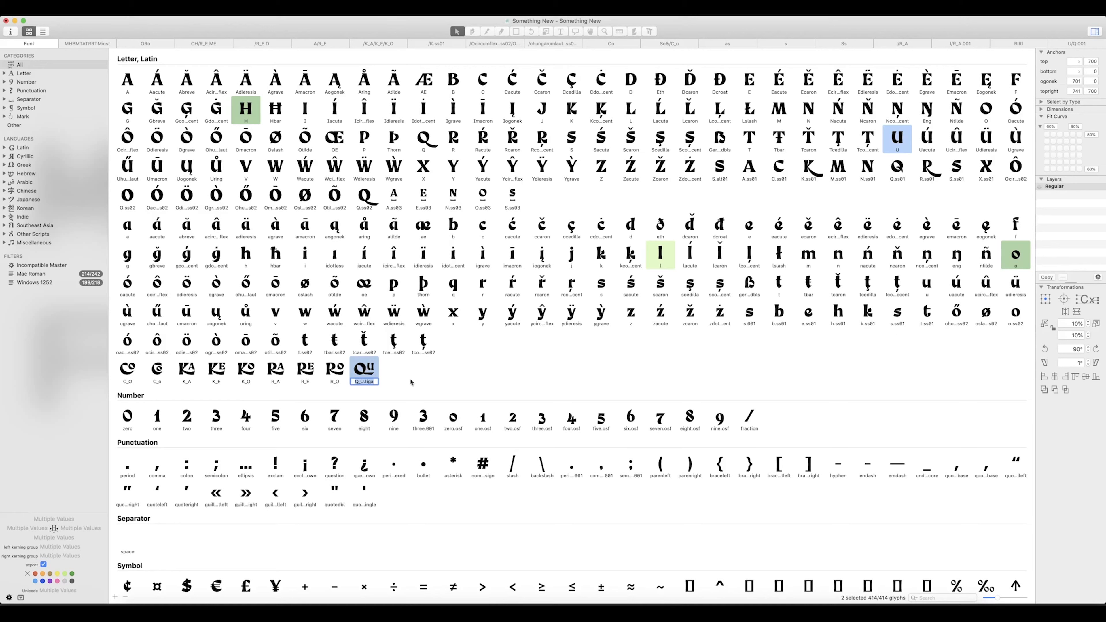
{"action": "mouse_move", "coordinate": [412, 382]}
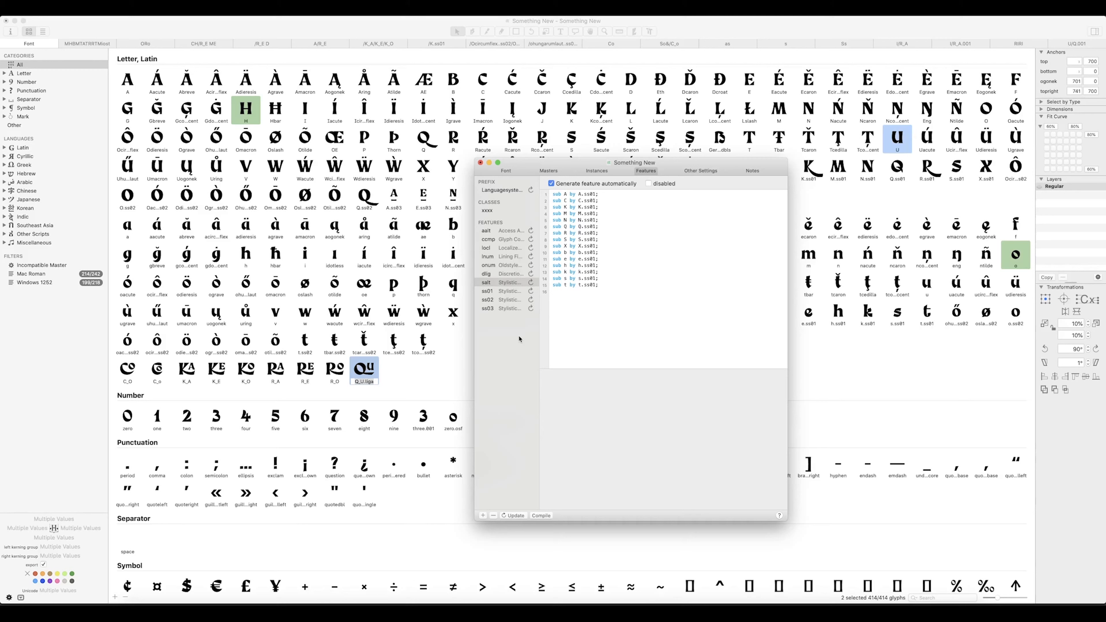
{"action": "mouse_move", "coordinate": [583, 214]}
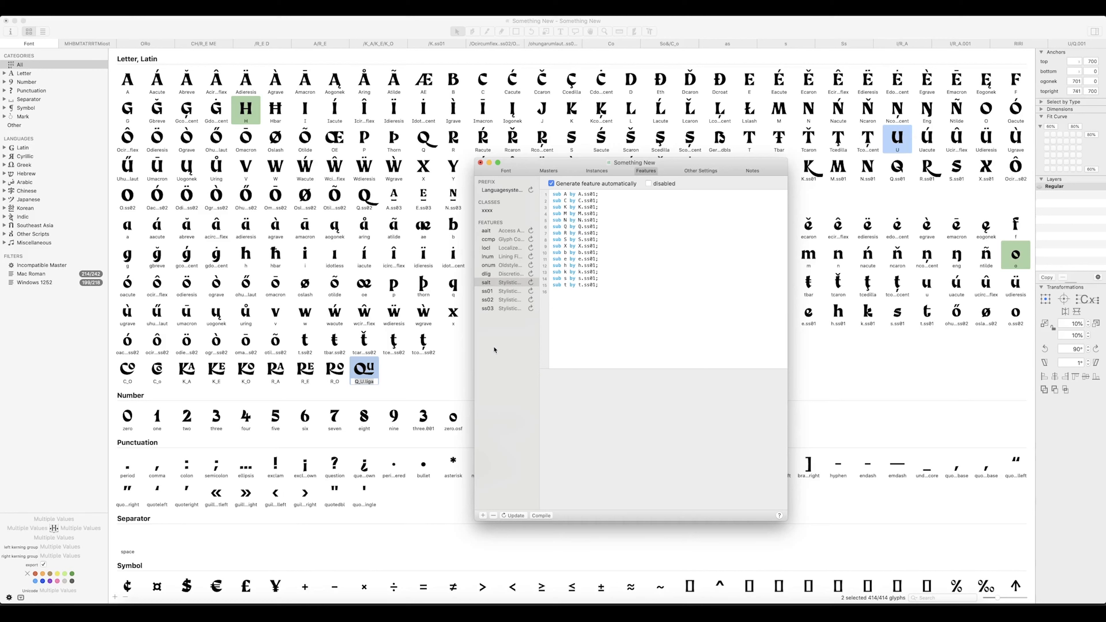
{"action": "mouse_move", "coordinate": [488, 239]}
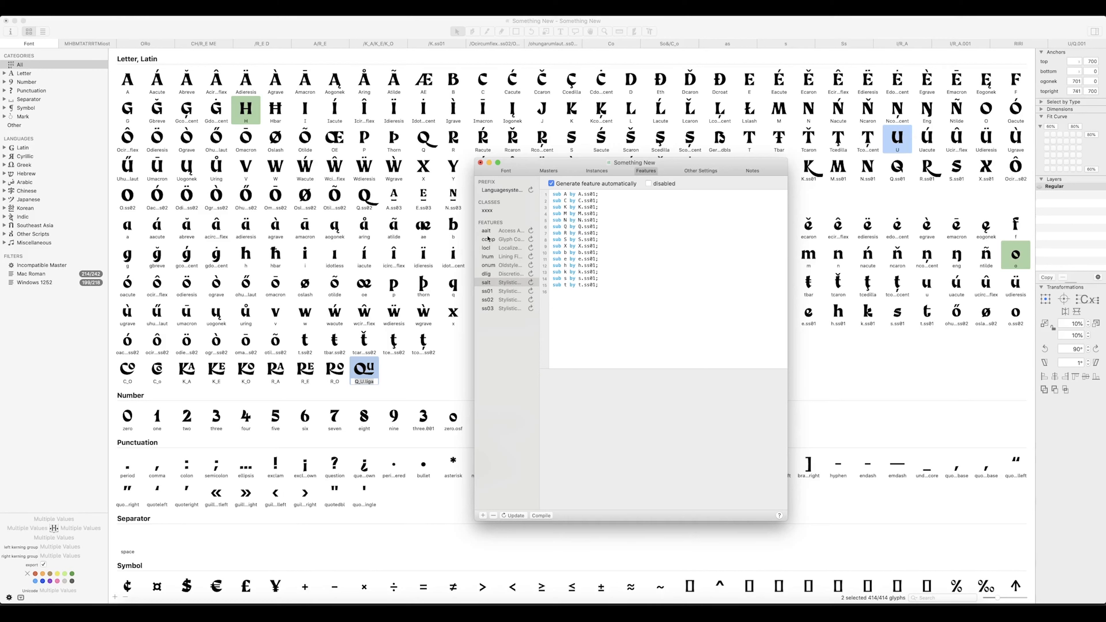
Step: Add a liga feature with 'sub Q U by Q_U.liga;' in Font Info > Features and update
{"action": "left_click", "coordinate": [487, 283]}
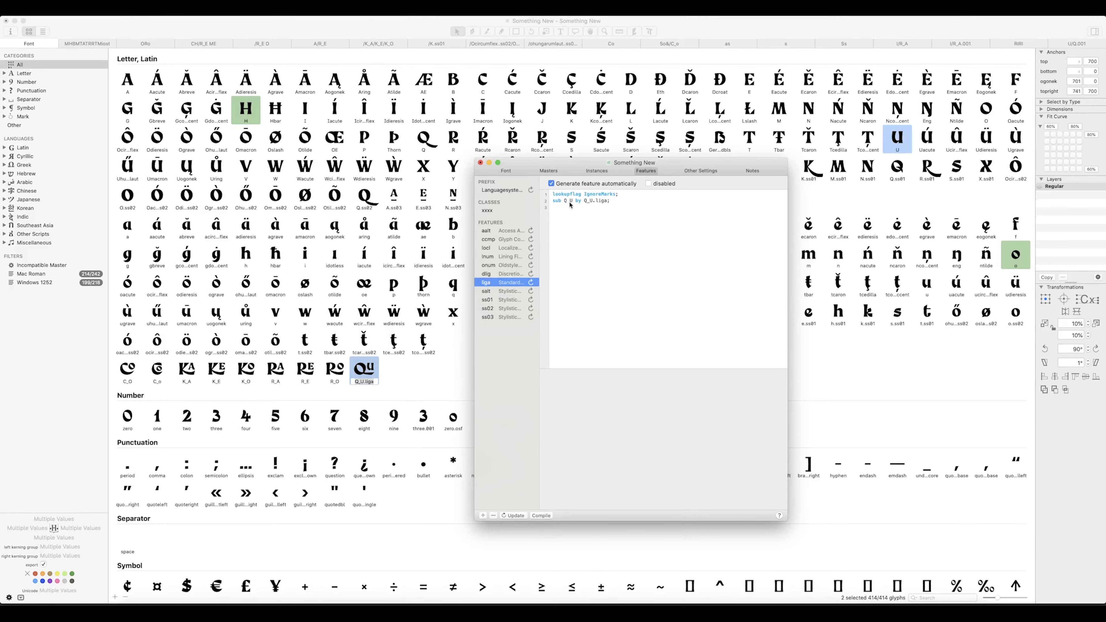
{"action": "mouse_move", "coordinate": [587, 204]}
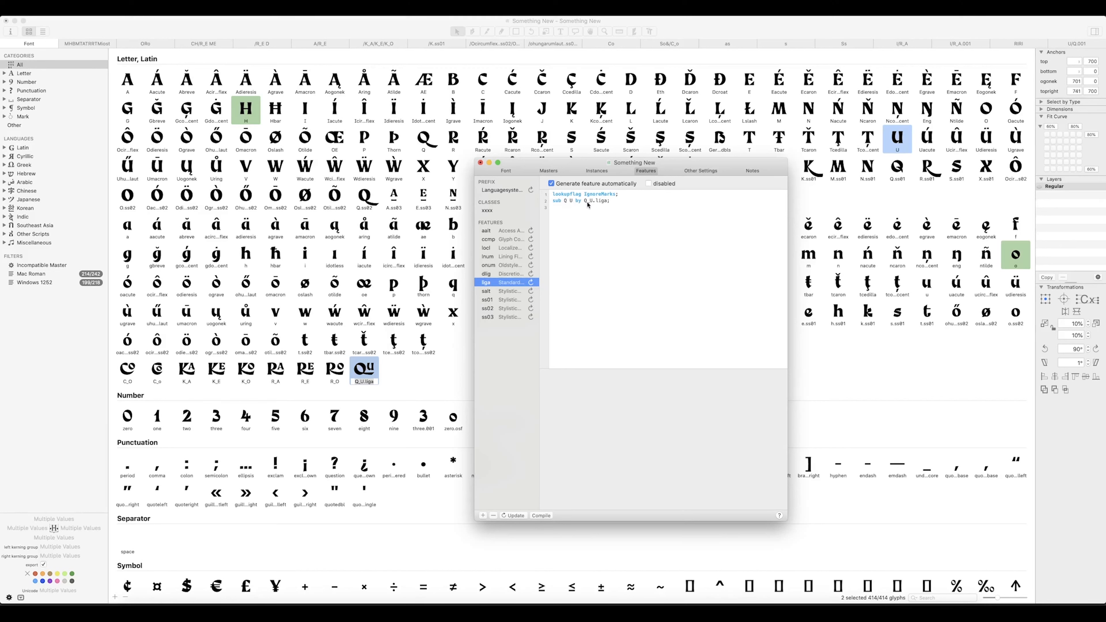
{"action": "mouse_move", "coordinate": [608, 227]}
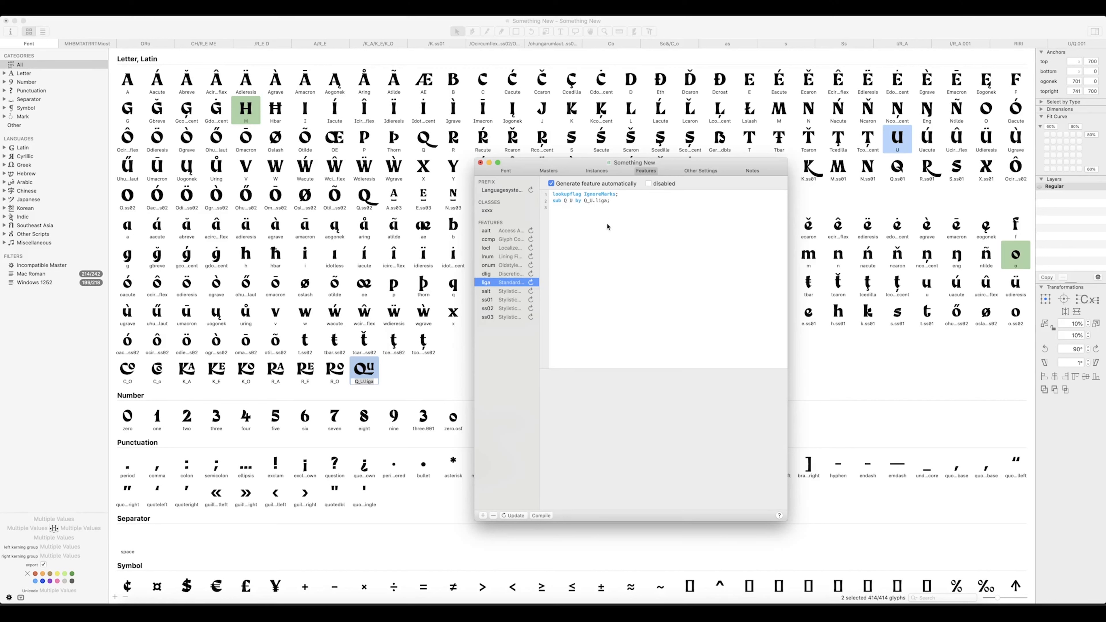
{"action": "mouse_move", "coordinate": [578, 248]}
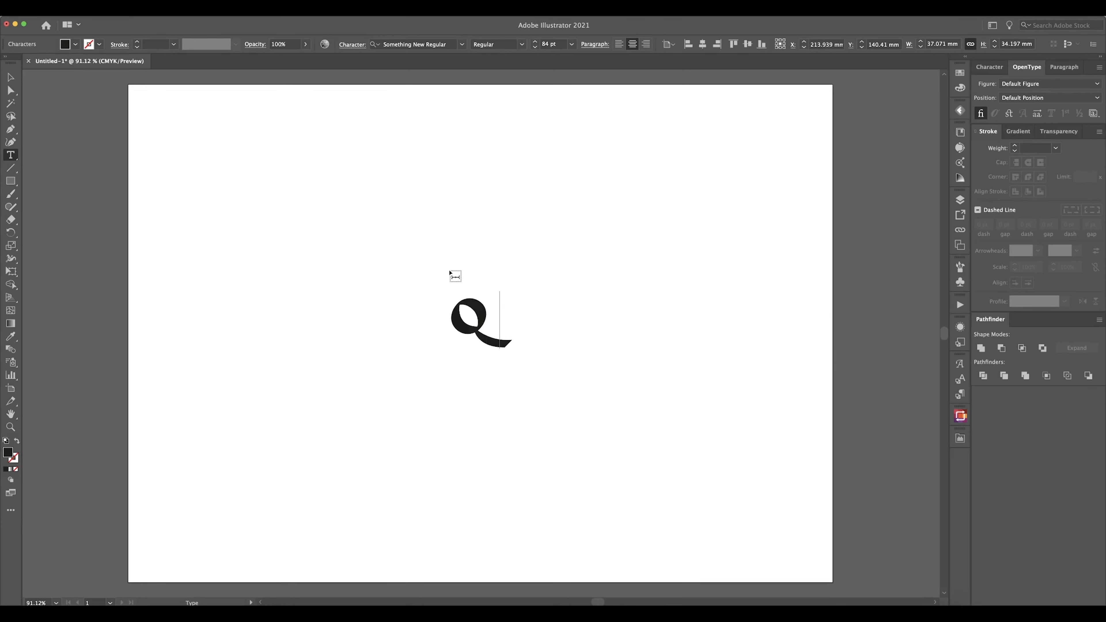
Step: Type QuQu in Something New Regular and enable Standard Ligatures to show the Q_U ligature
{"action": "type", "text": "u"}
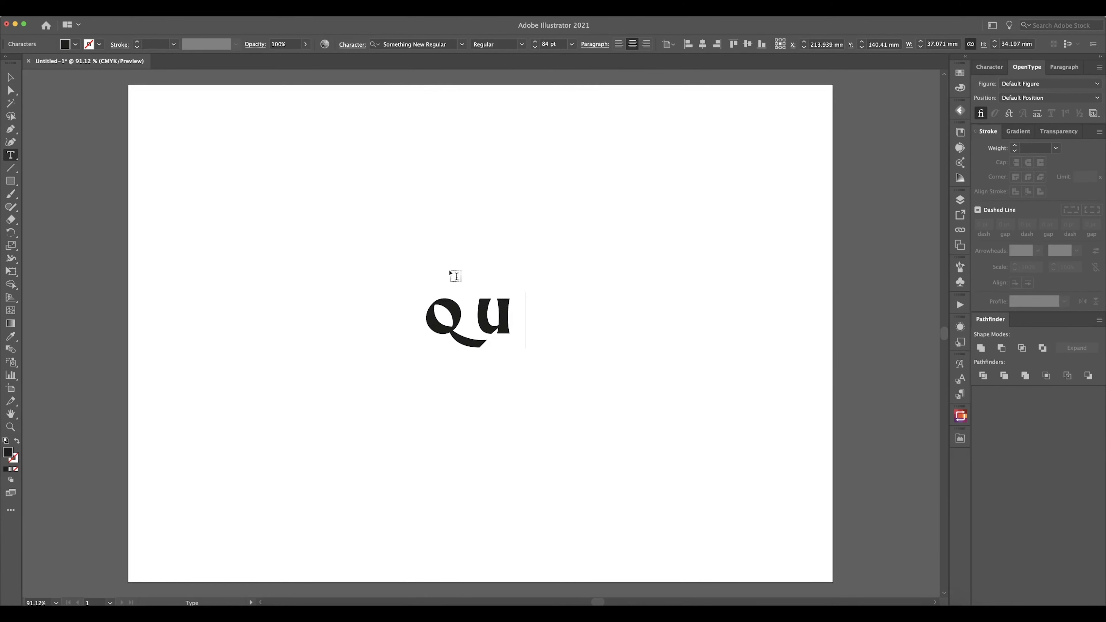
{"action": "type", "text": "Q"}
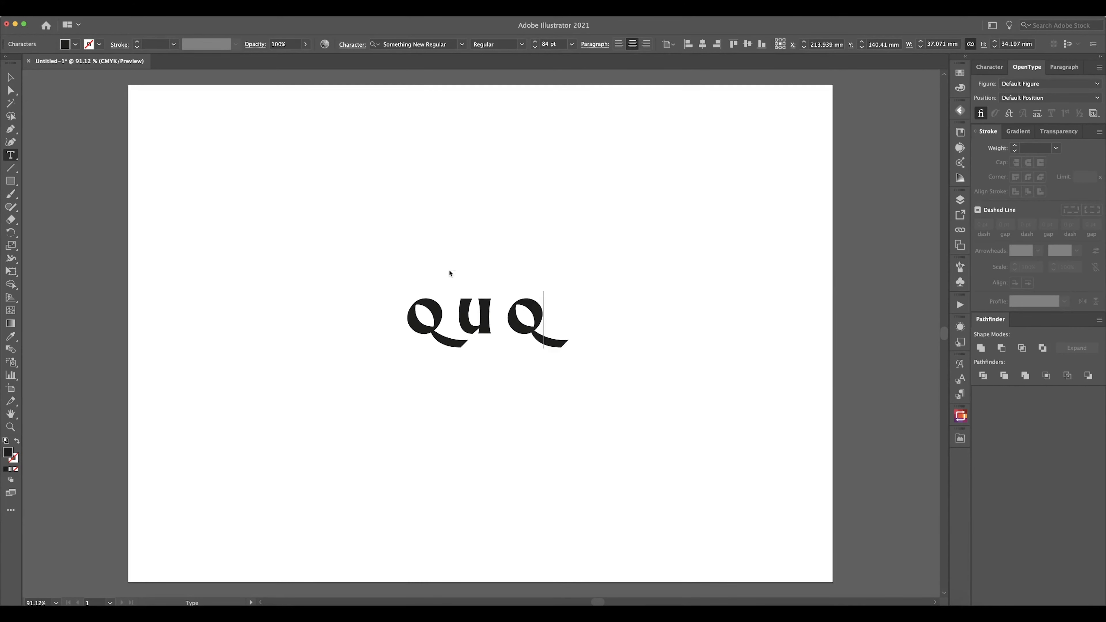
{"action": "type", "text": "u"}
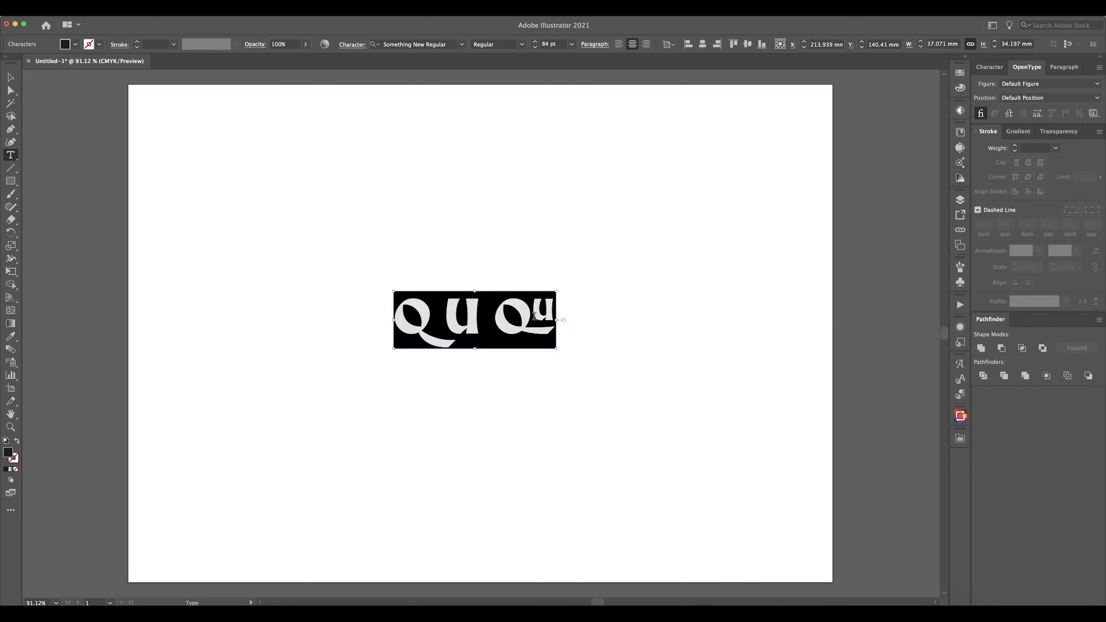
{"action": "left_click", "coordinate": [980, 113]}
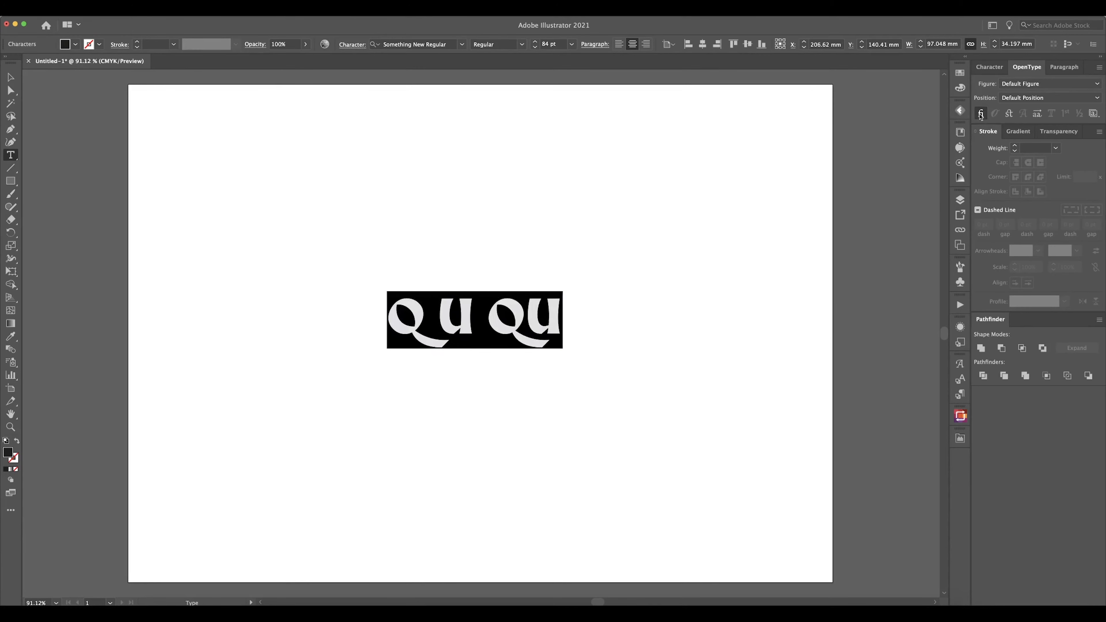